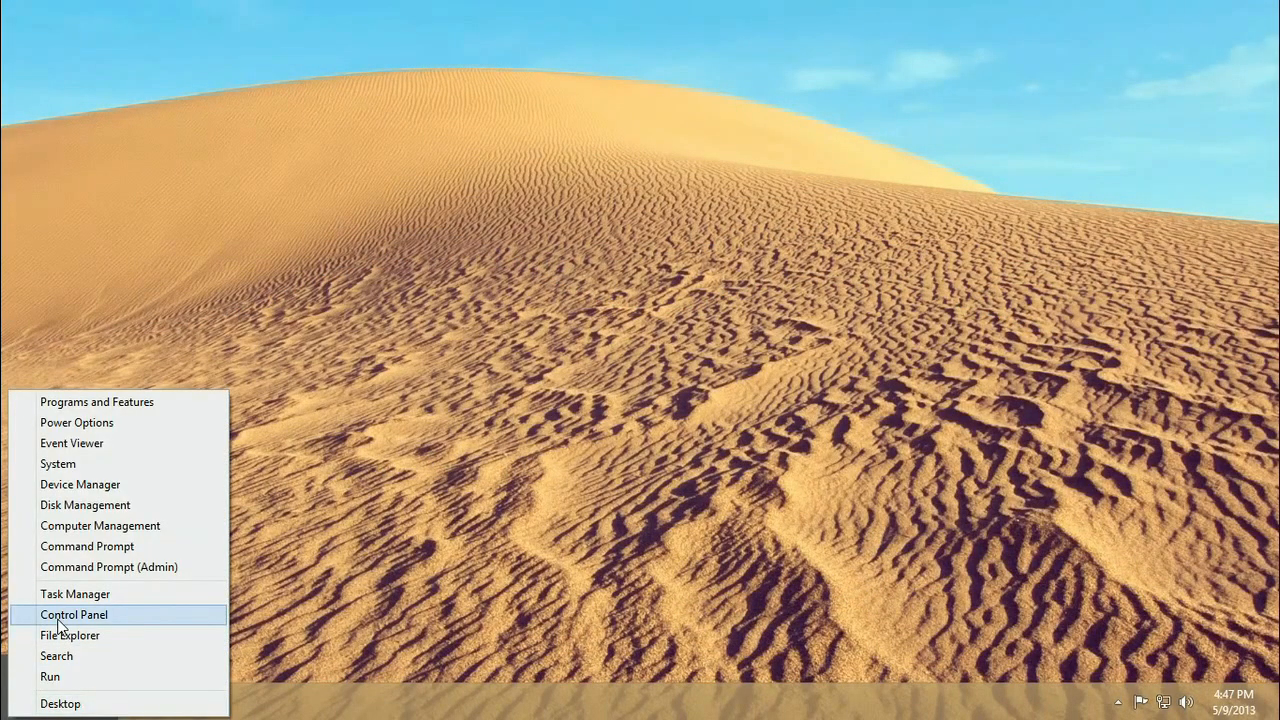
Show Control Panel with View by set to Small icons, listing all settings items
left_click(72, 614)
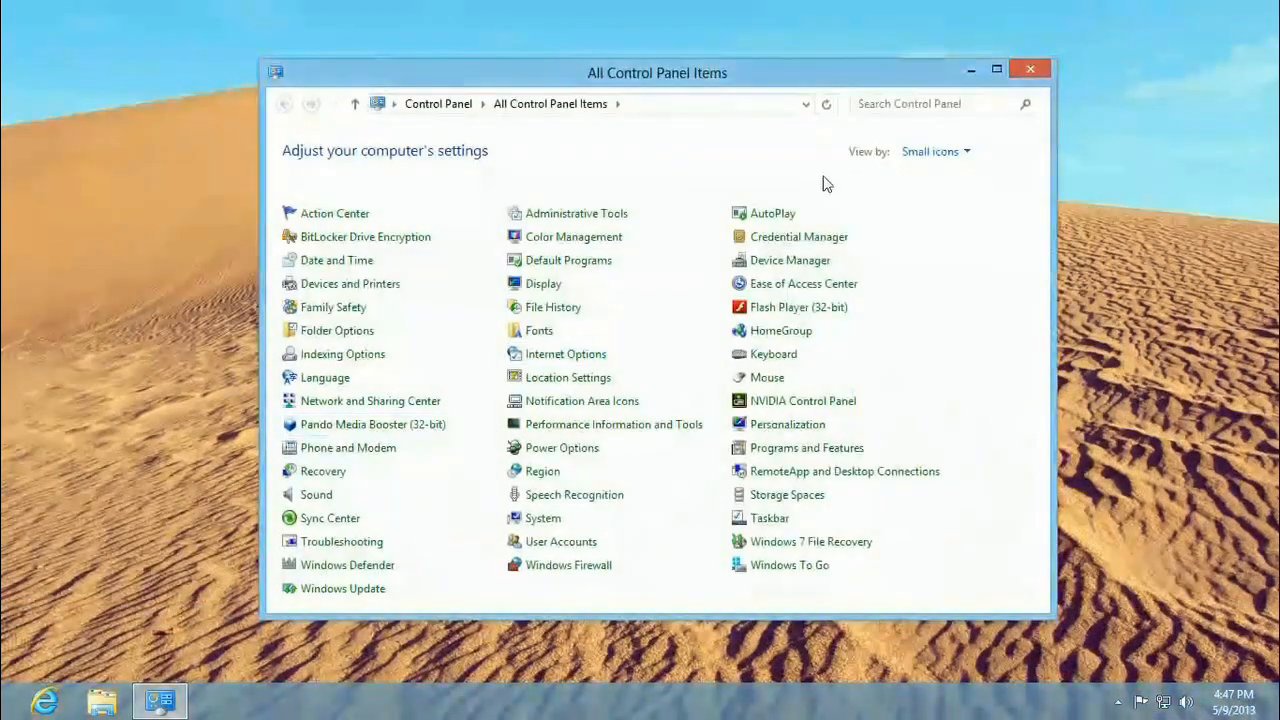
left_click(932, 152)
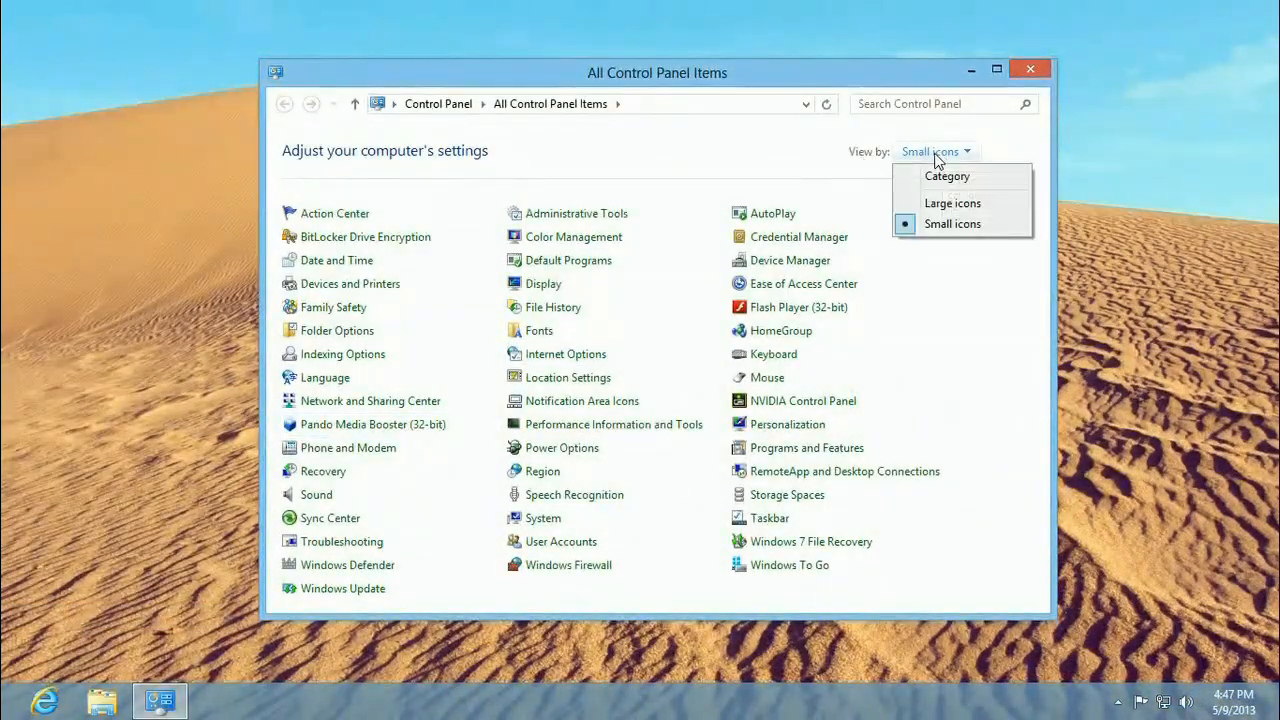
left_click(952, 224)
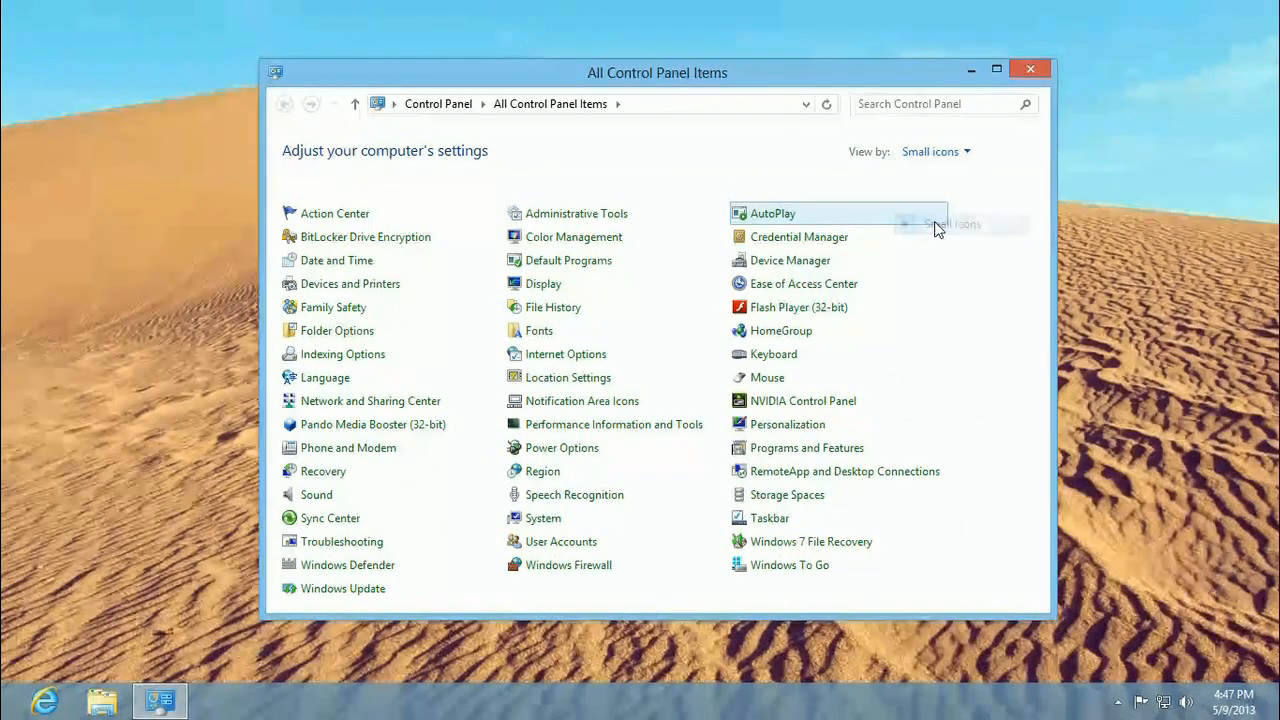
mouse_move(784, 548)
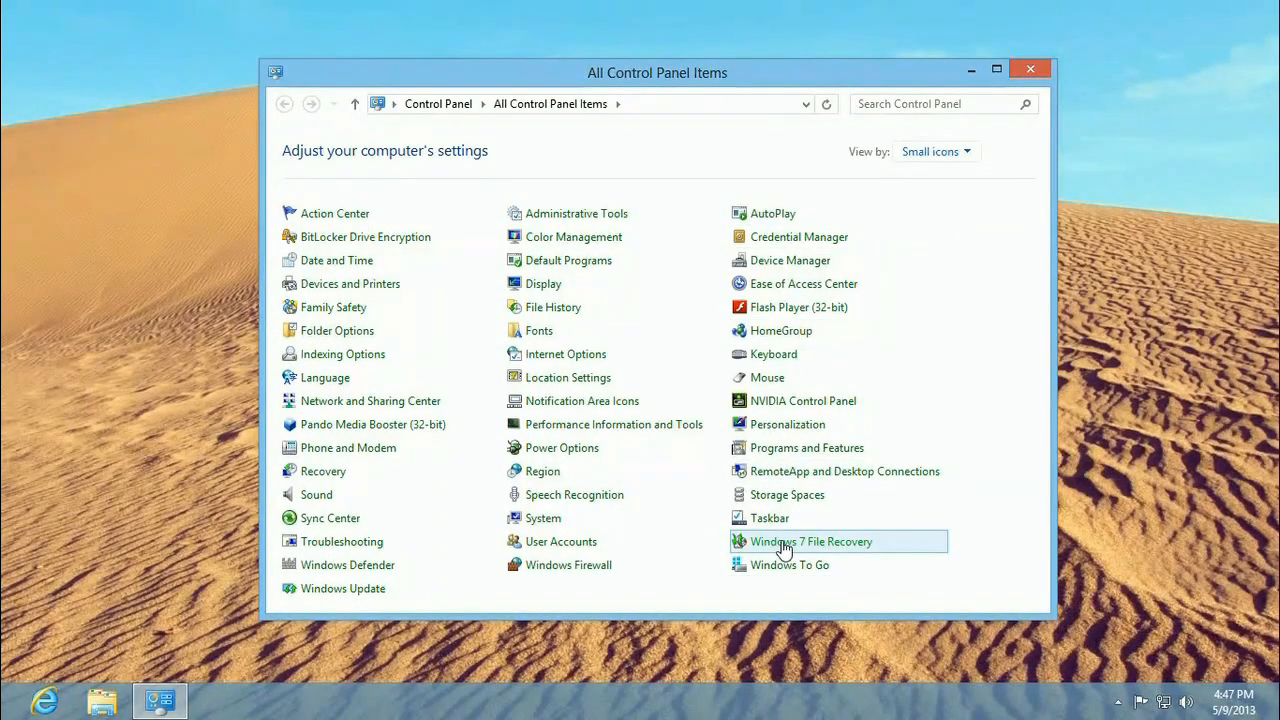
mouse_move(784, 548)
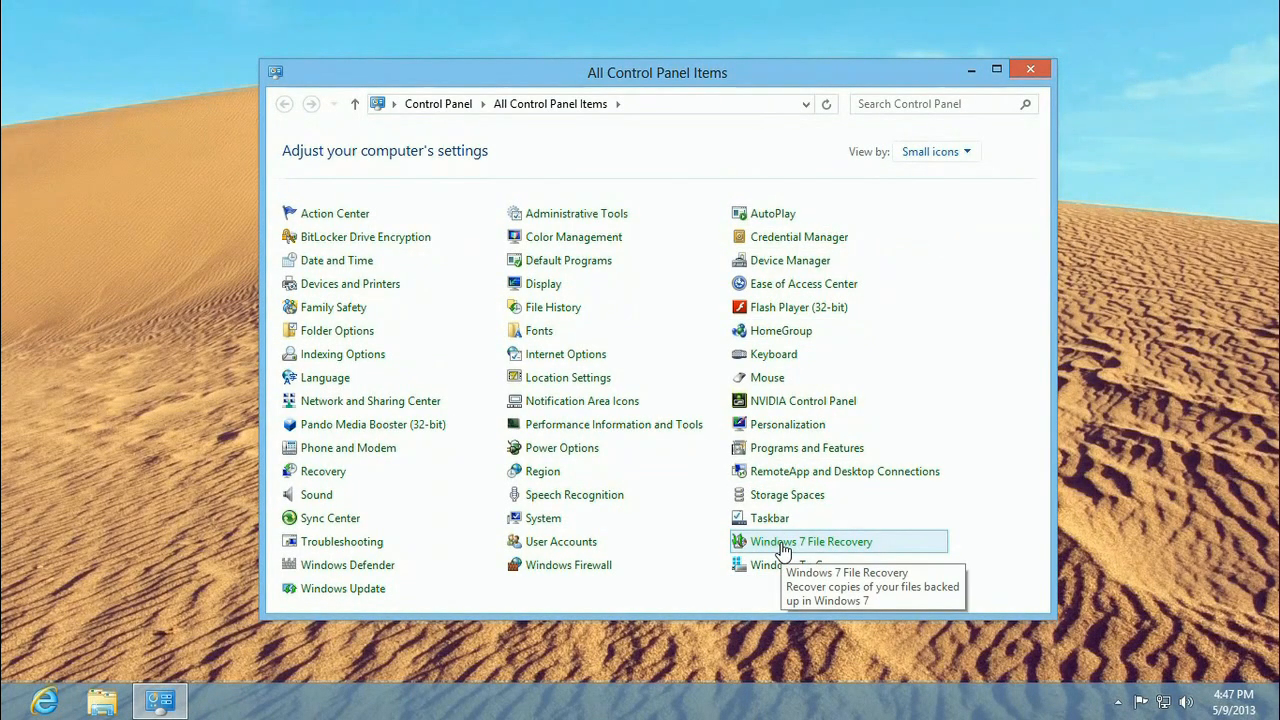
Start Create a system repair disc in Windows 7 File Recovery, offering DVD RW Drive (D:)
left_click(810, 540)
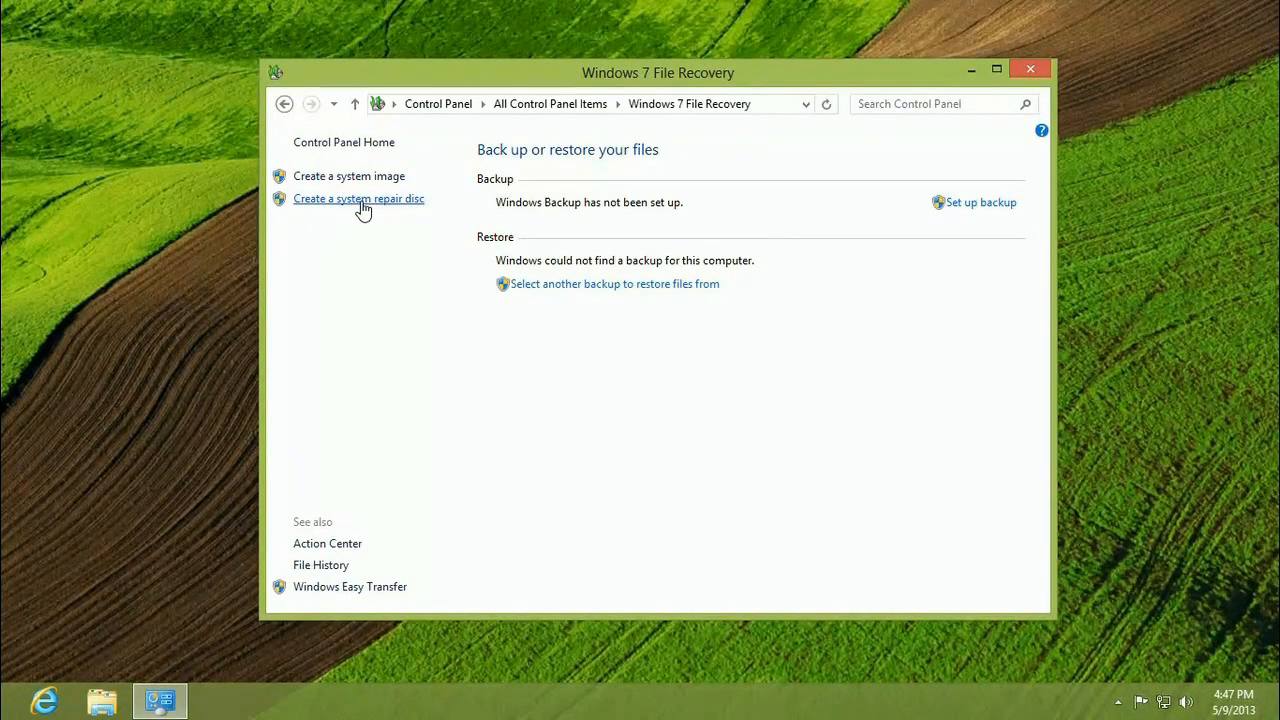
left_click(358, 198)
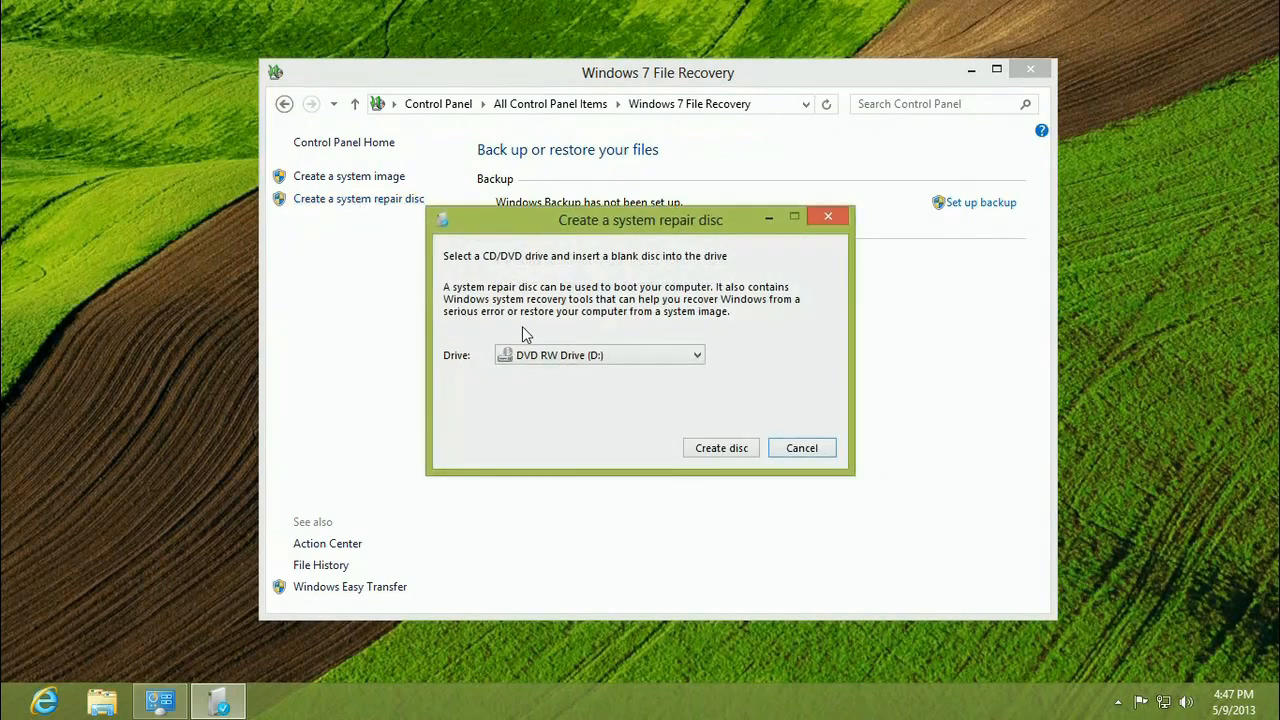
mouse_move(572, 364)
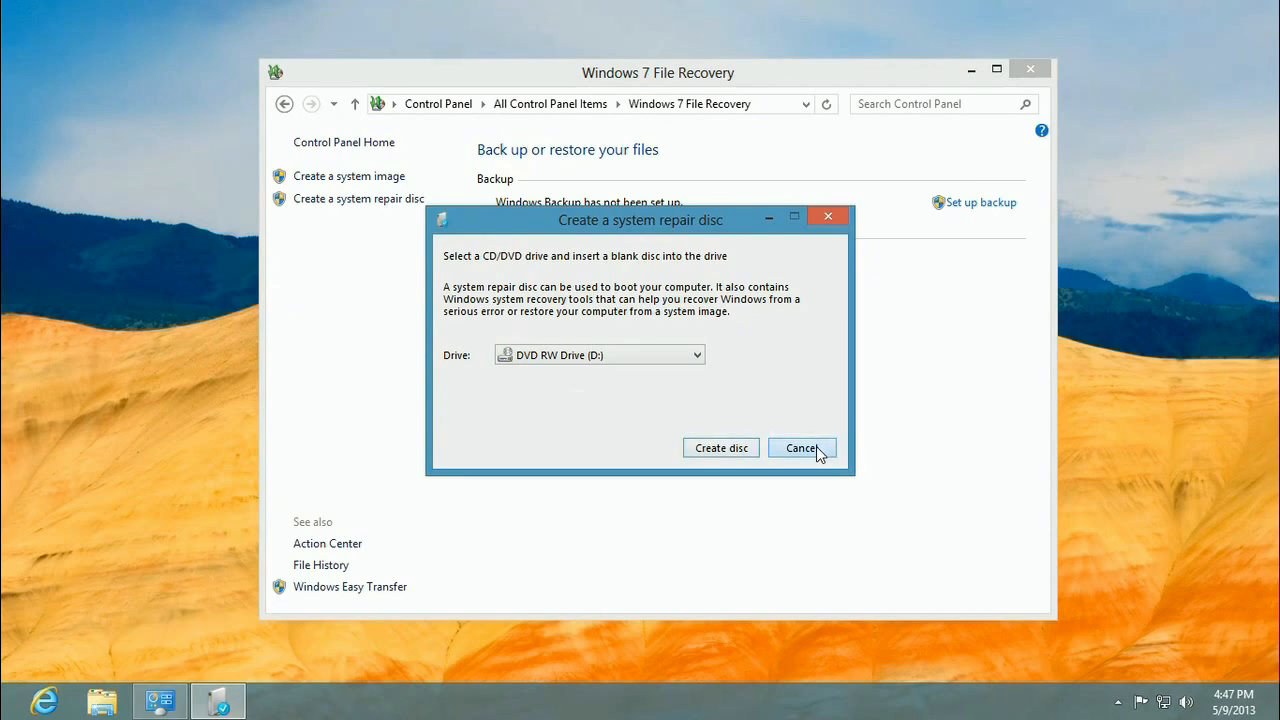
Cancel the repair disc and start Create a system image, showing hard disk, DVD and network destinations
left_click(800, 448)
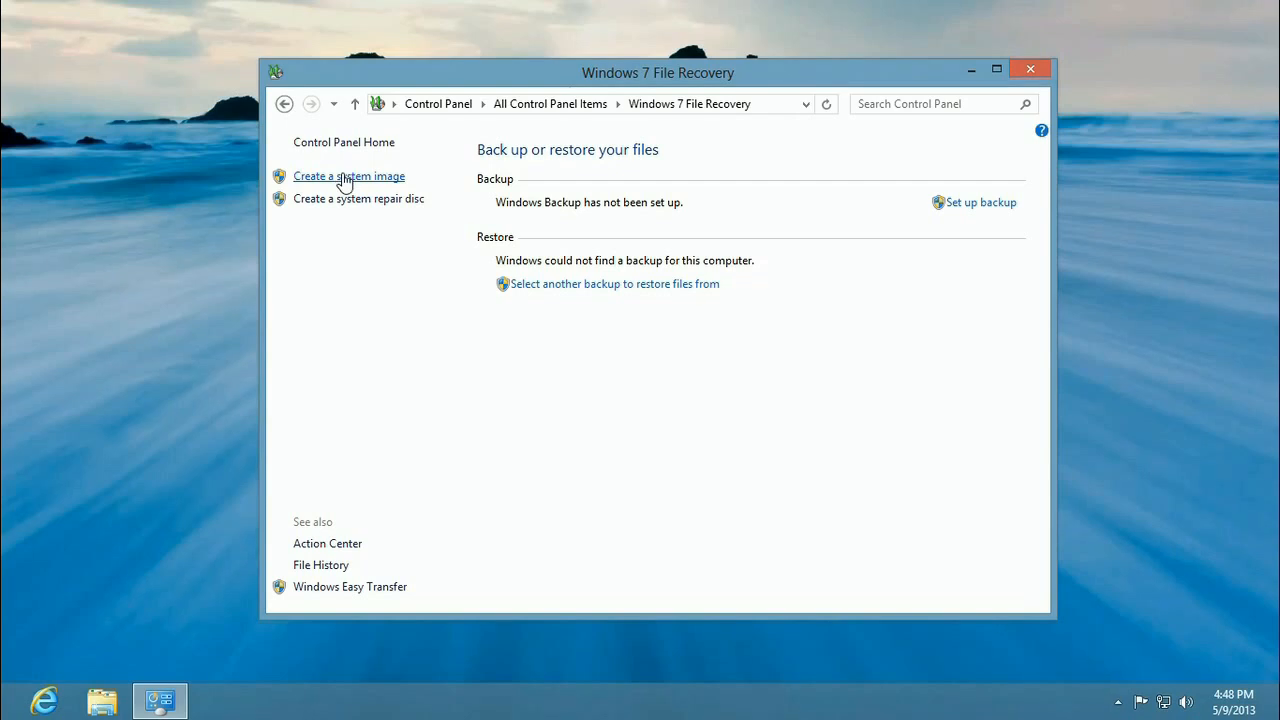
mouse_move(344, 188)
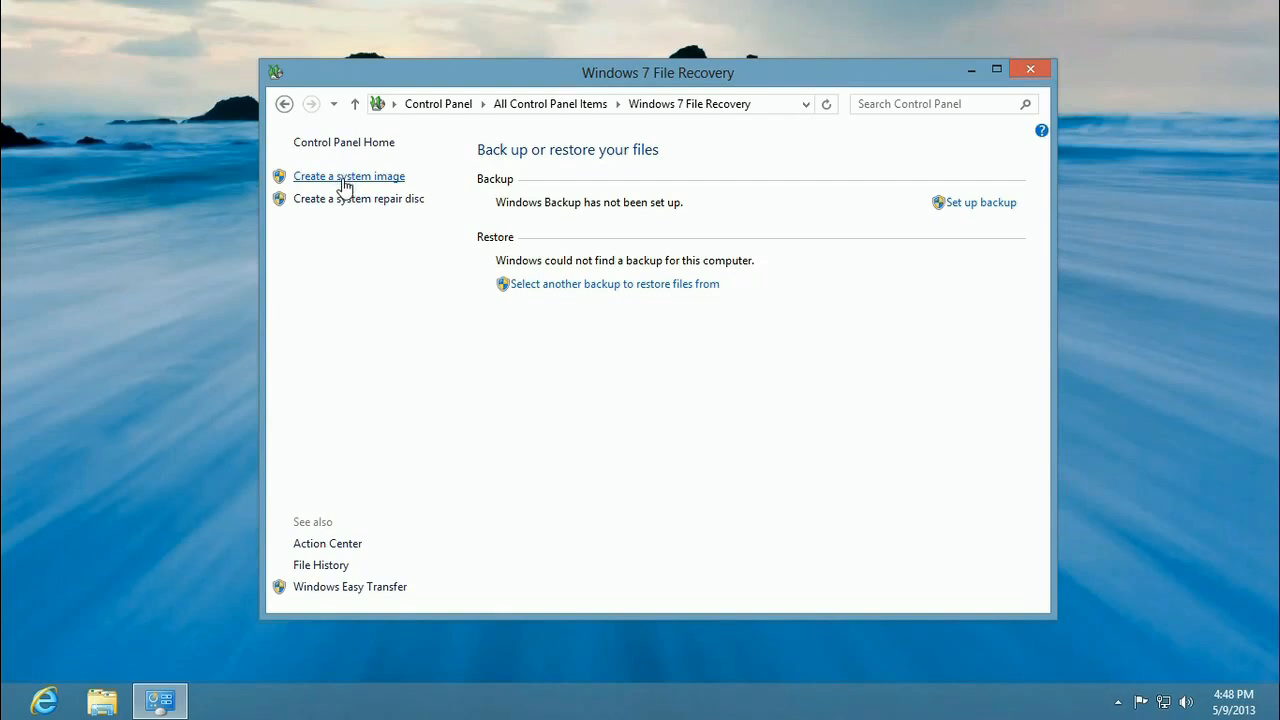
left_click(348, 176)
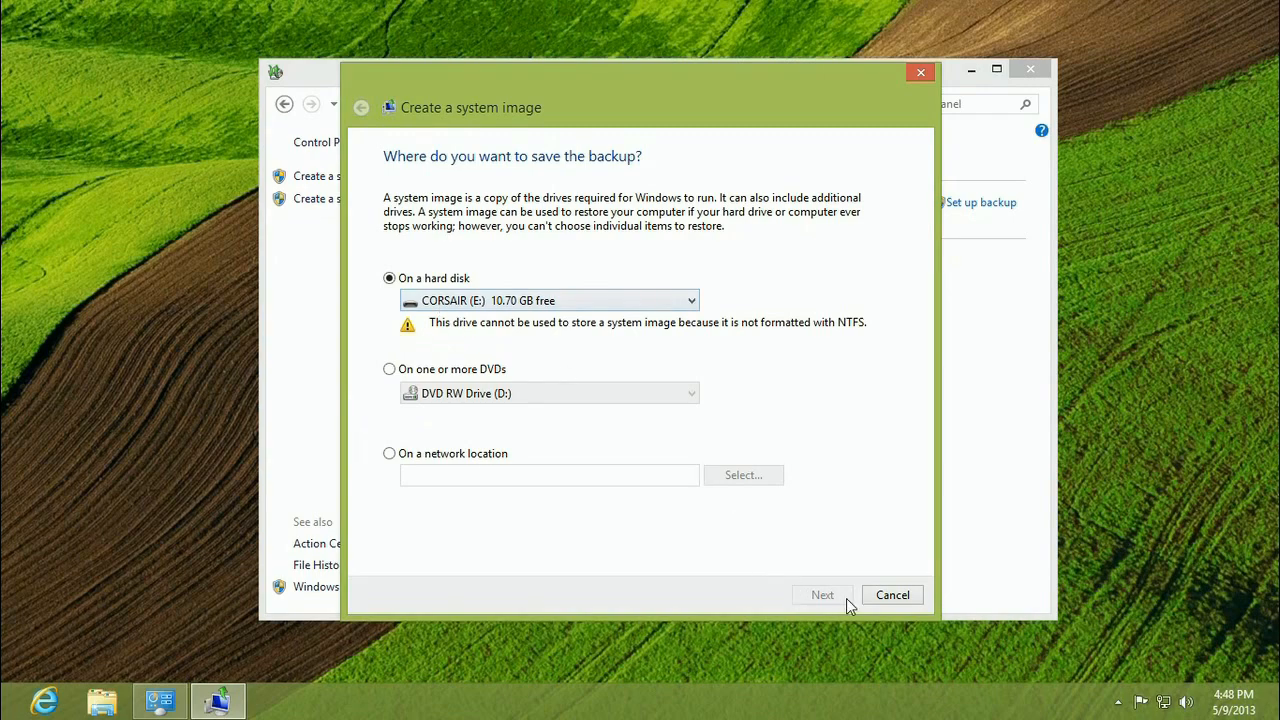
mouse_move(862, 558)
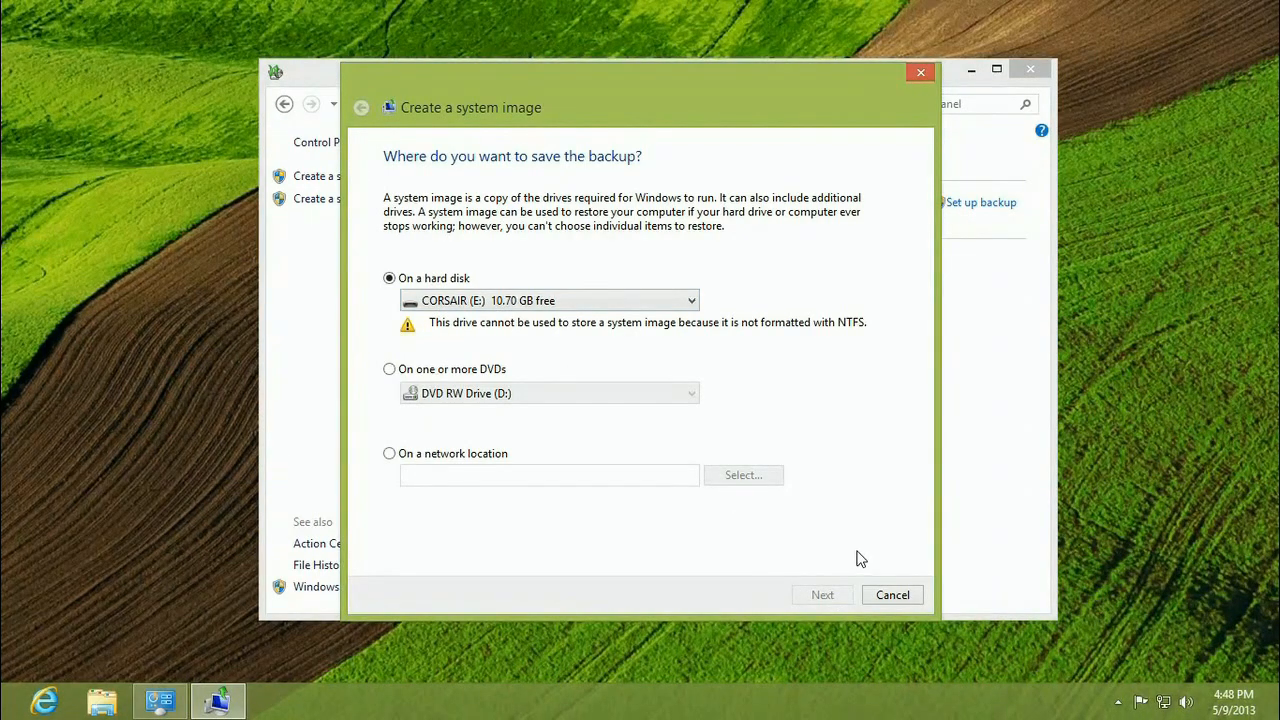